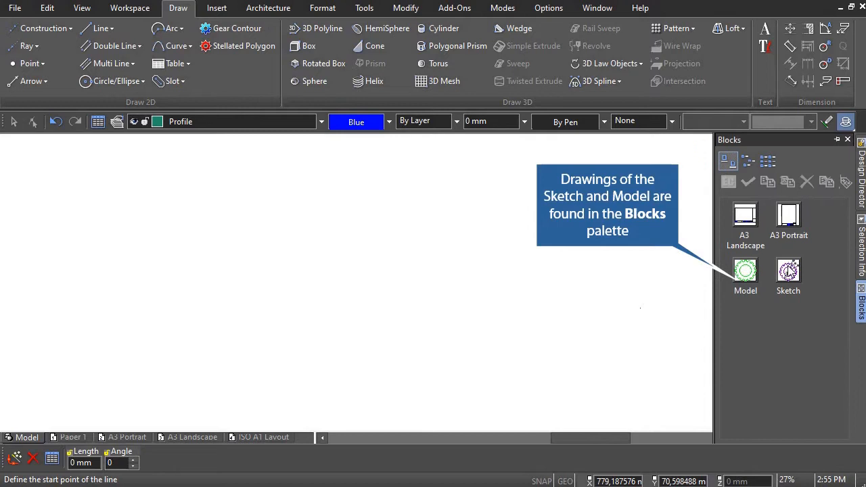
Insert the Sketch and Model blocks and render the gear model as a shaded solid
left_click(788, 271)
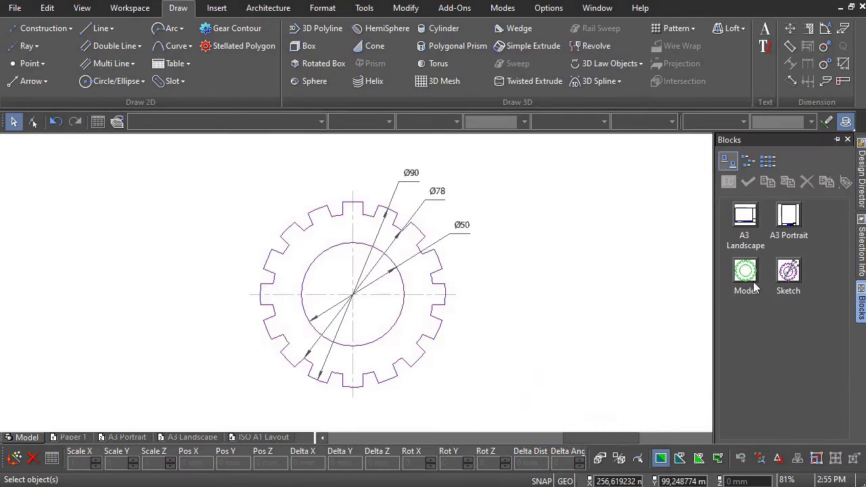
left_click(744, 271)
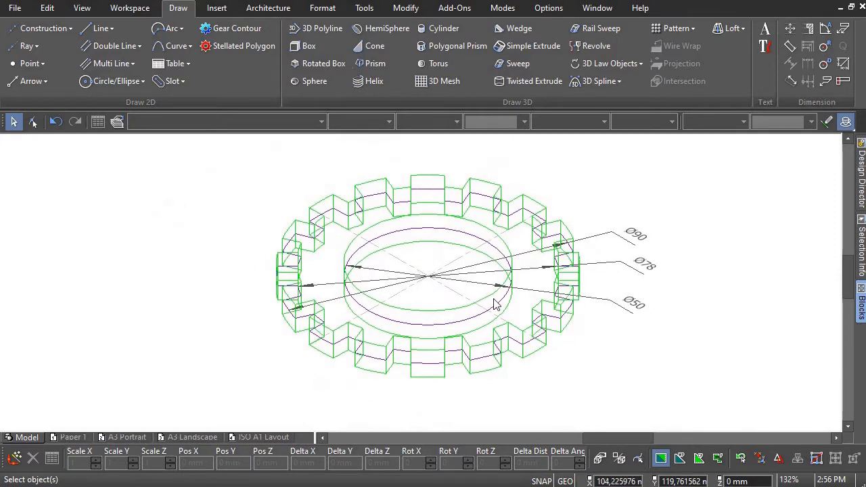
mouse_move(79, 177)
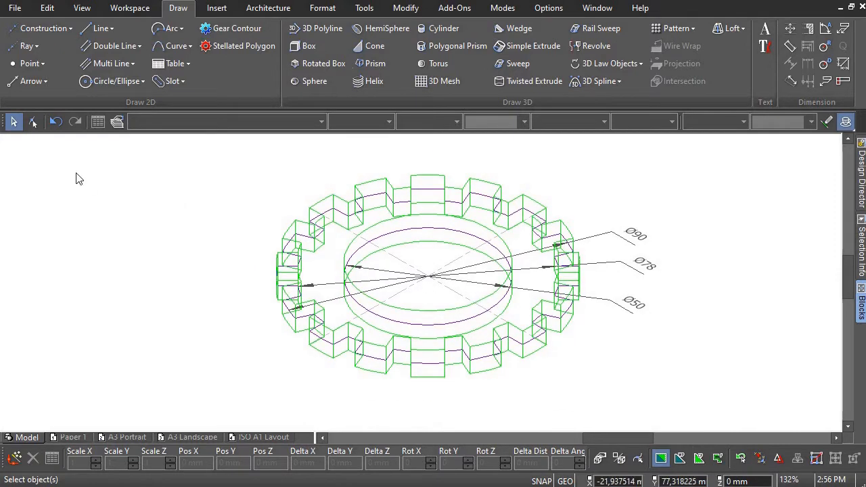
mouse_move(485, 187)
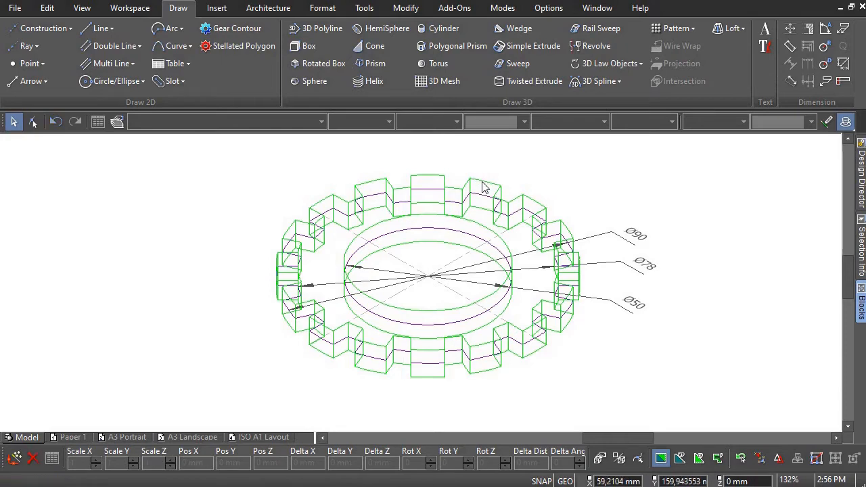
left_click(48, 8)
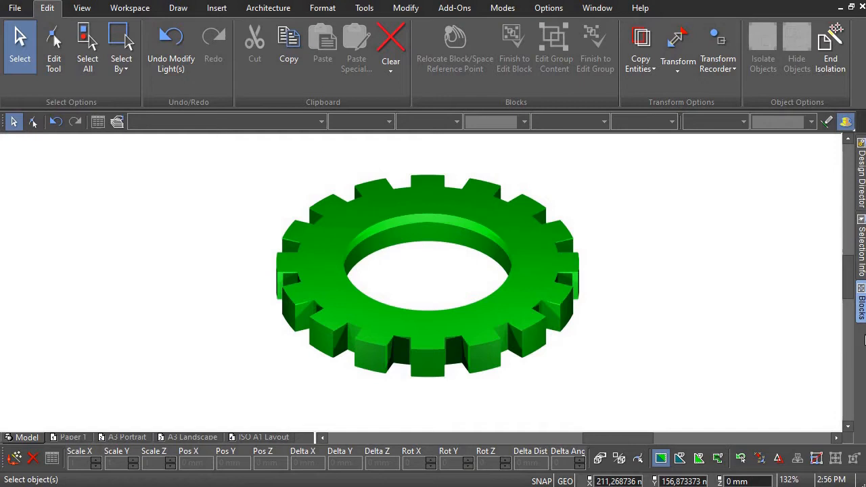
End isolation, hide the 3D gear, switch to top view and delete the sample sketch
left_click(832, 38)
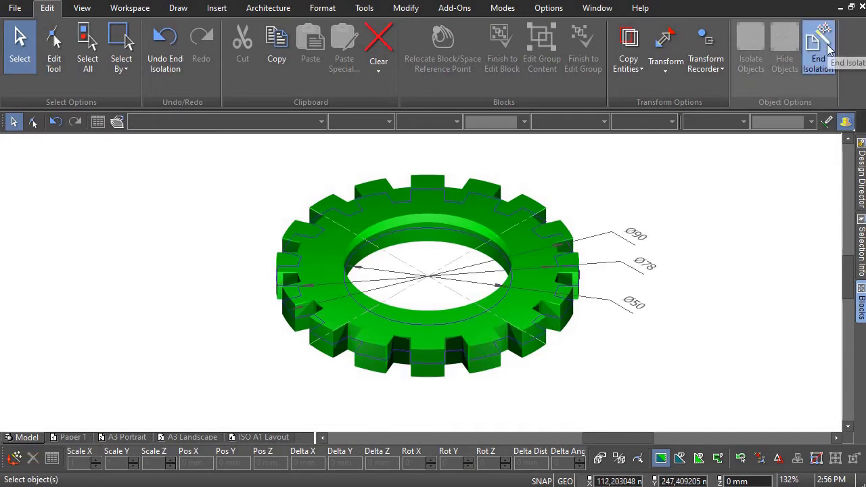
mouse_move(359, 200)
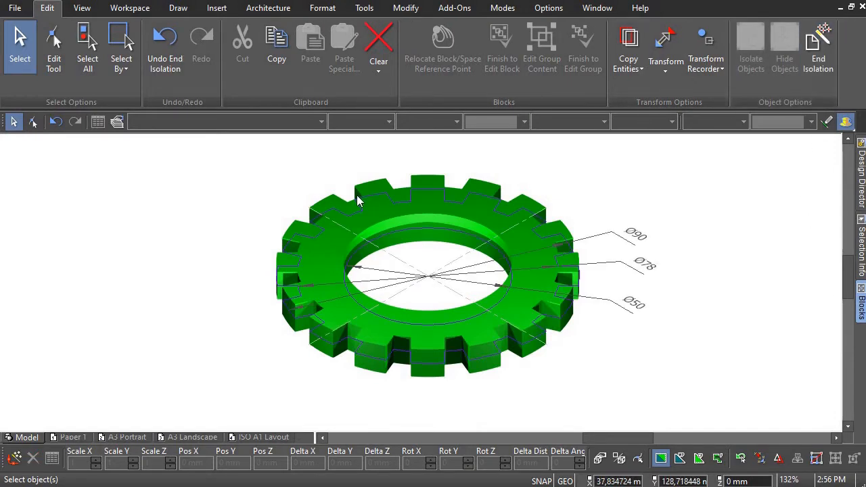
left_click(406, 271)
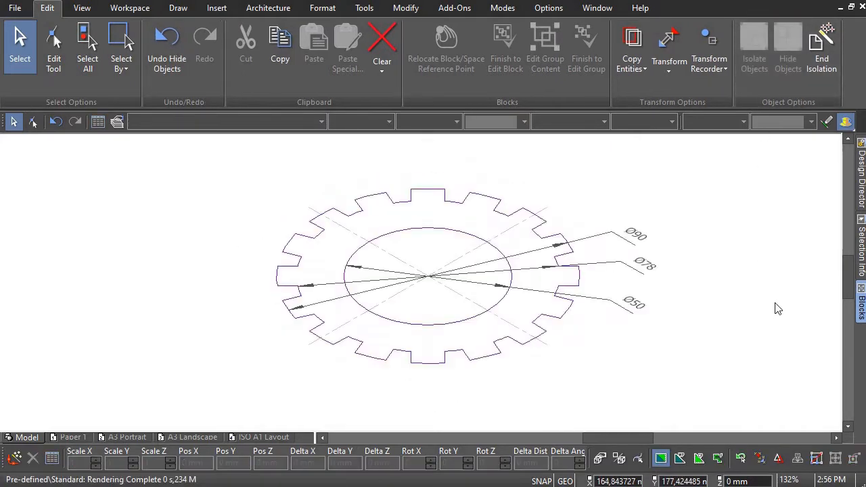
right_click(778, 308)
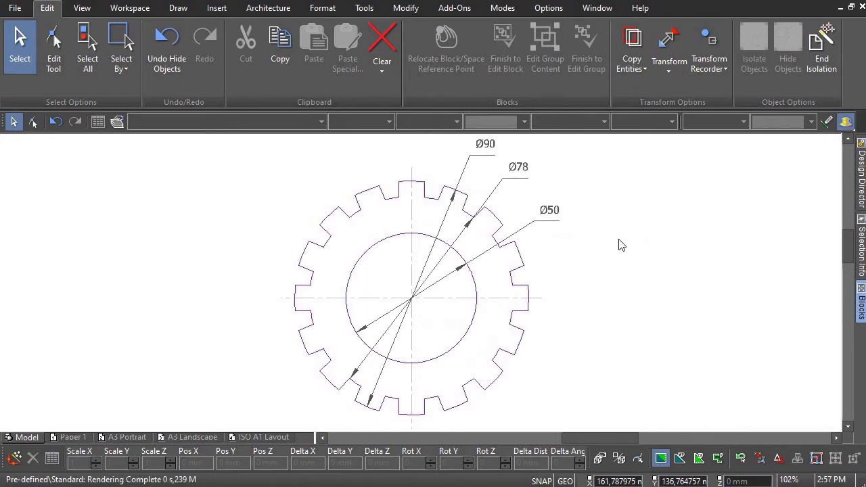
left_click(322, 8)
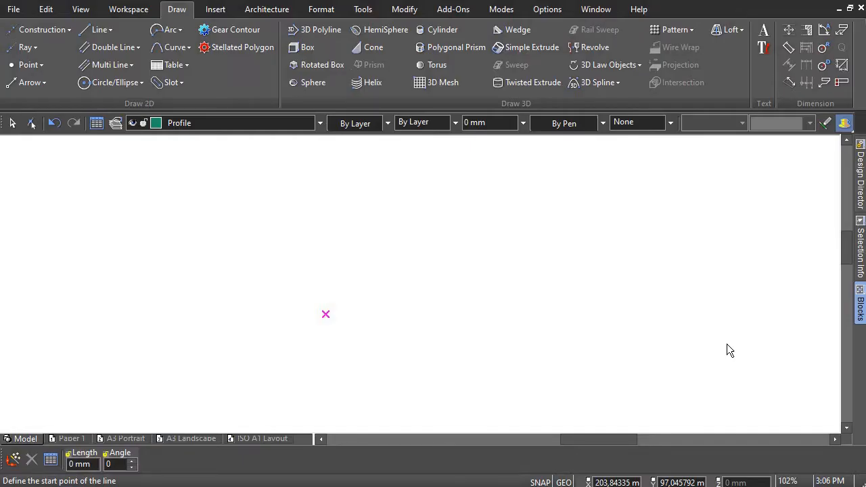
Start the Single line tool to draw the crossing horizontal and vertical centre lines
left_click(100, 30)
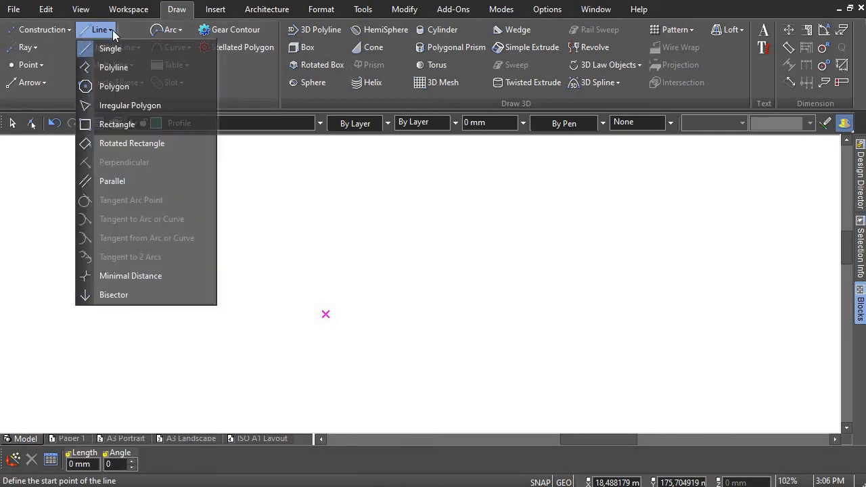
left_click(111, 48)
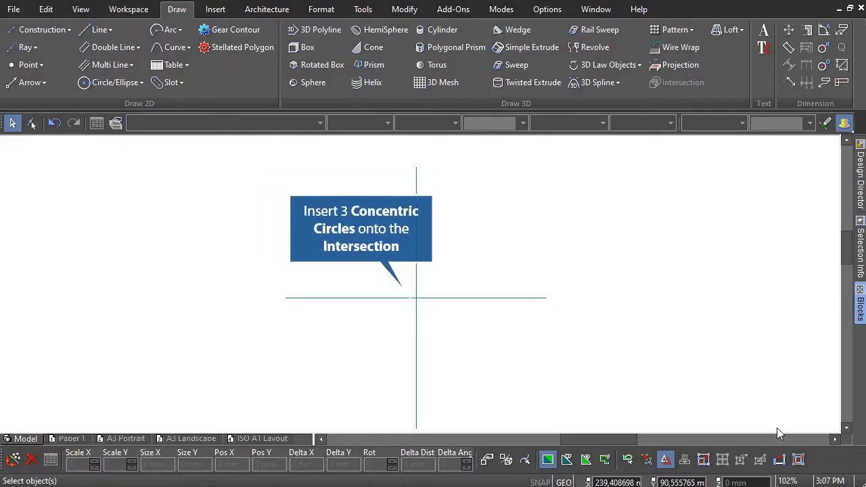
Place three concentric circles centred on the axis intersection and finish them
left_click(115, 82)
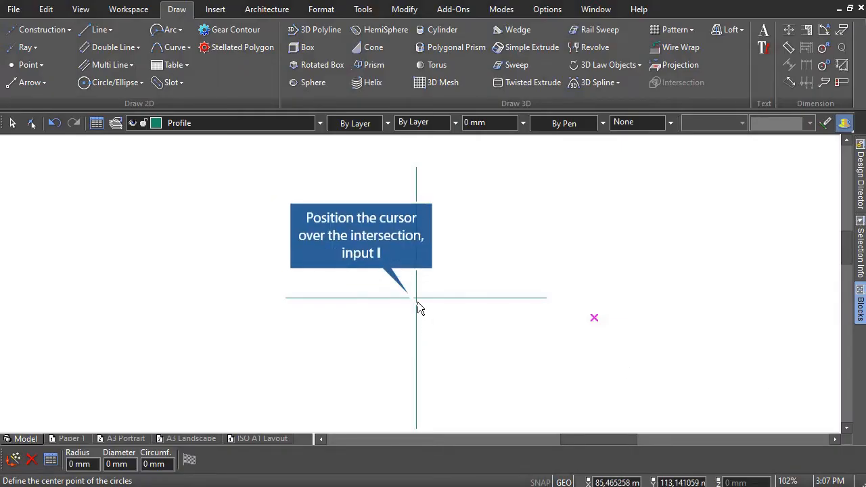
mouse_move(416, 299)
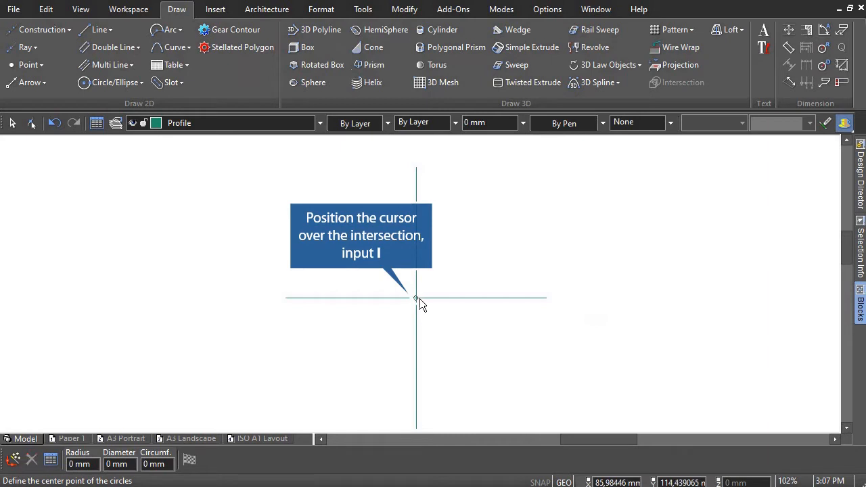
left_click(417, 298)
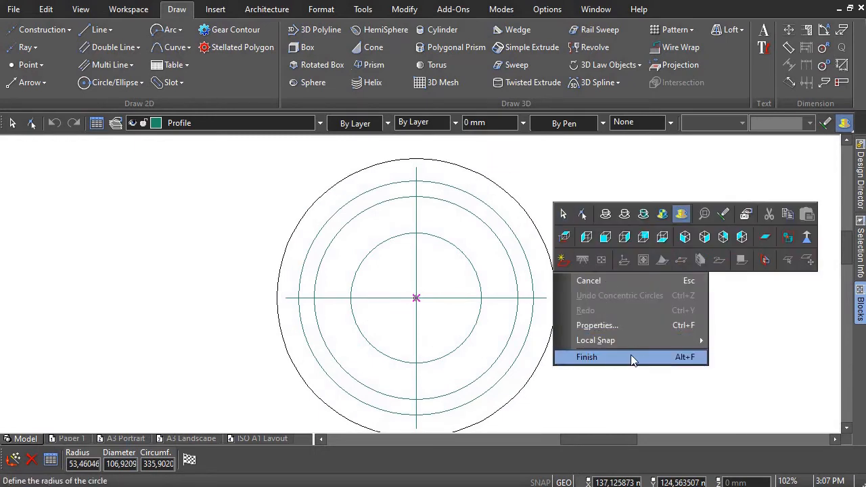
left_click(588, 357)
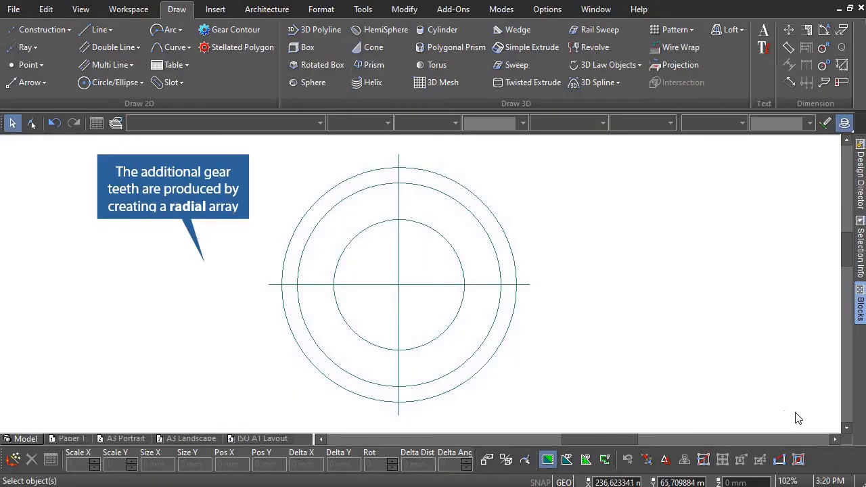
Draw parallel lines above and below the horizontal axis at the tooth-width offset
left_click(100, 30)
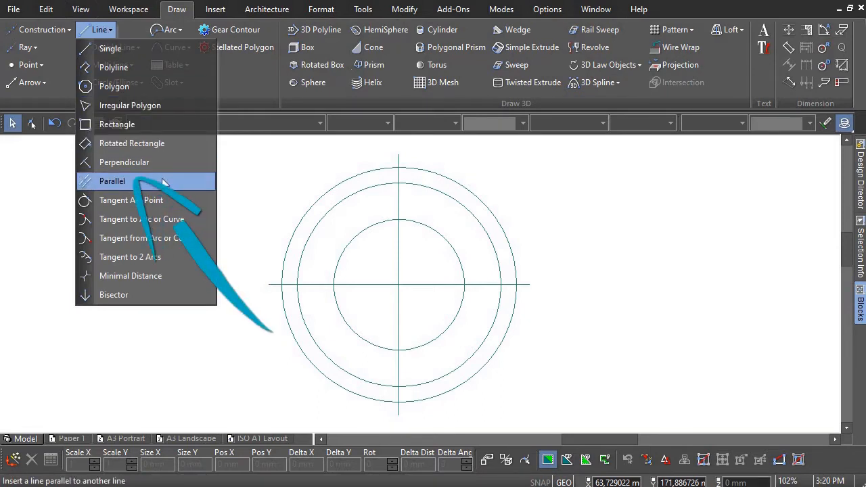
left_click(111, 182)
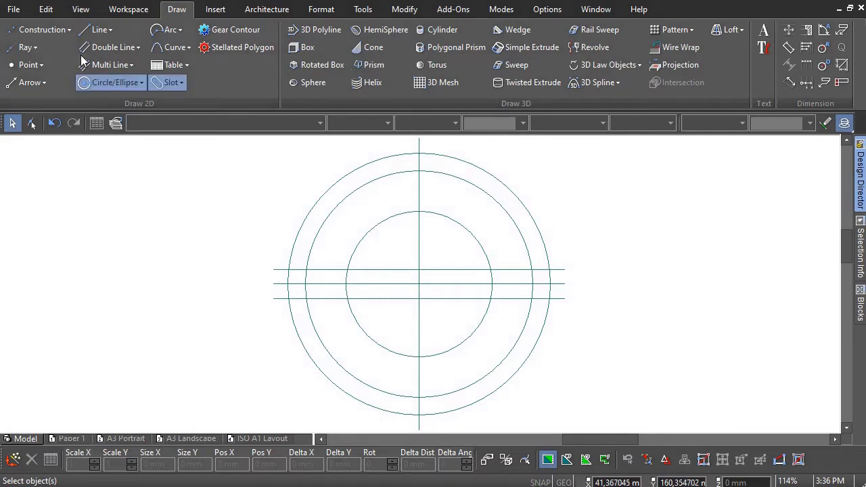
left_click(99, 30)
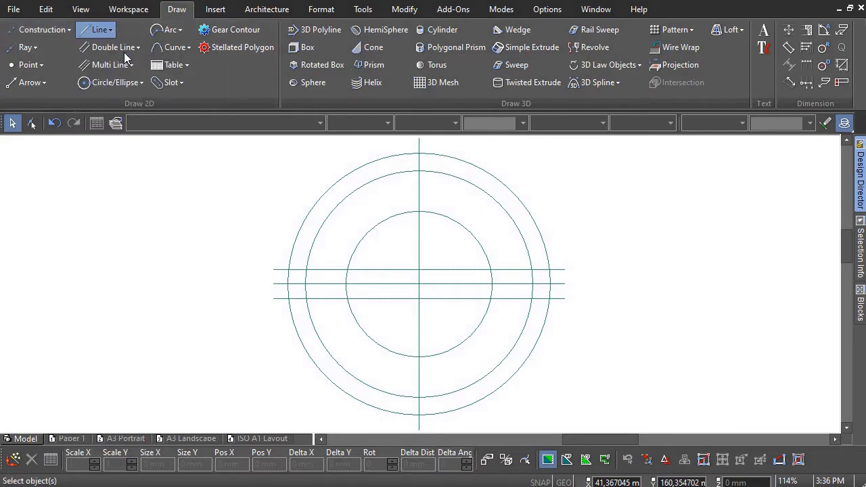
Draw two radial lines from the centre at 11.25° above and below the horizontal axis, forming the tooth wedge
left_click(99, 29)
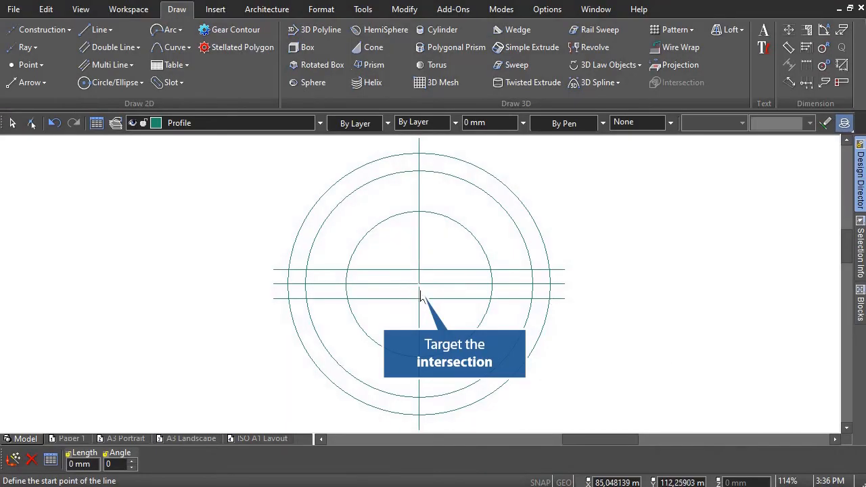
mouse_move(422, 291)
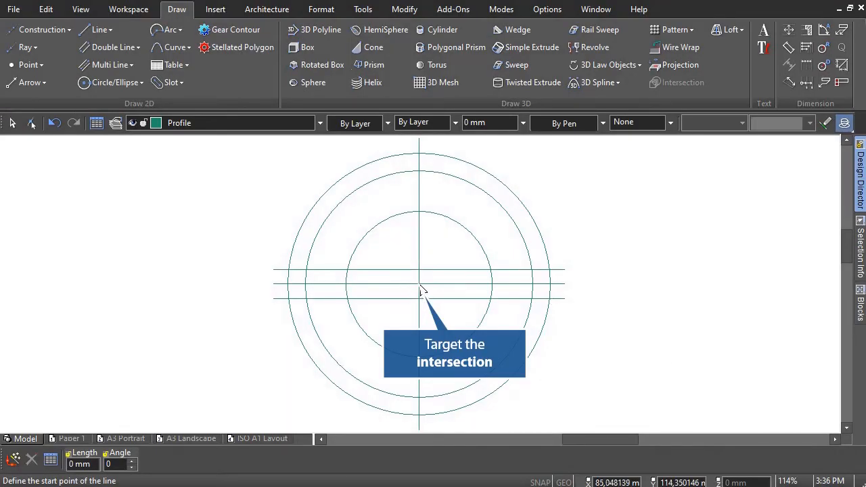
left_click(419, 284)
type("60")
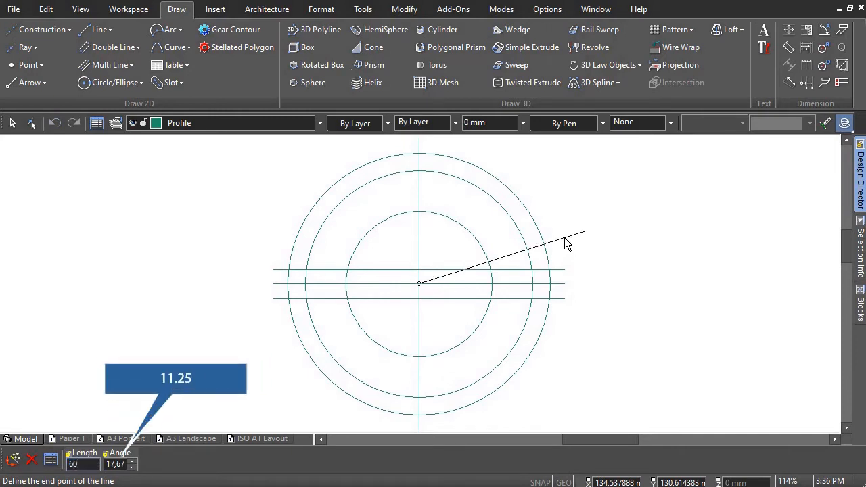
left_click(115, 464)
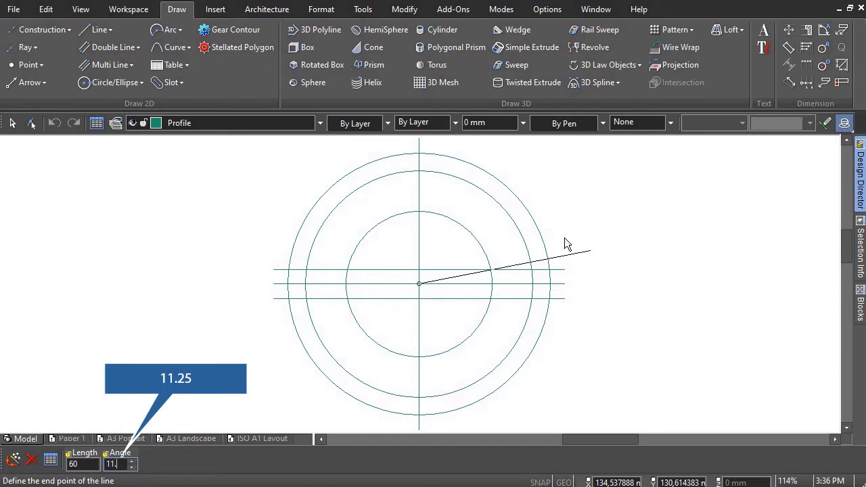
type("11.25")
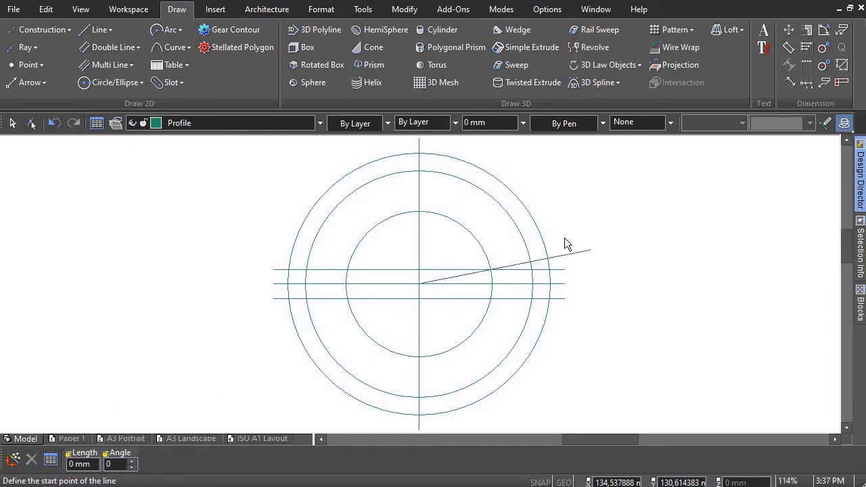
mouse_move(420, 304)
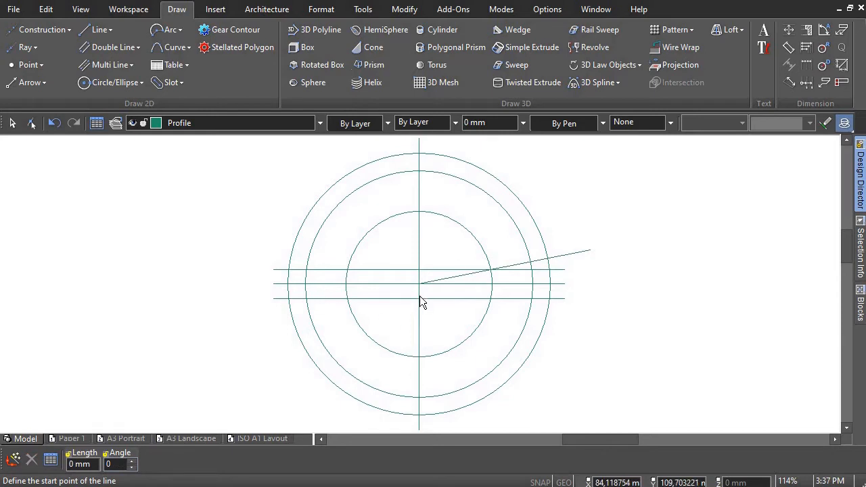
left_click(419, 284)
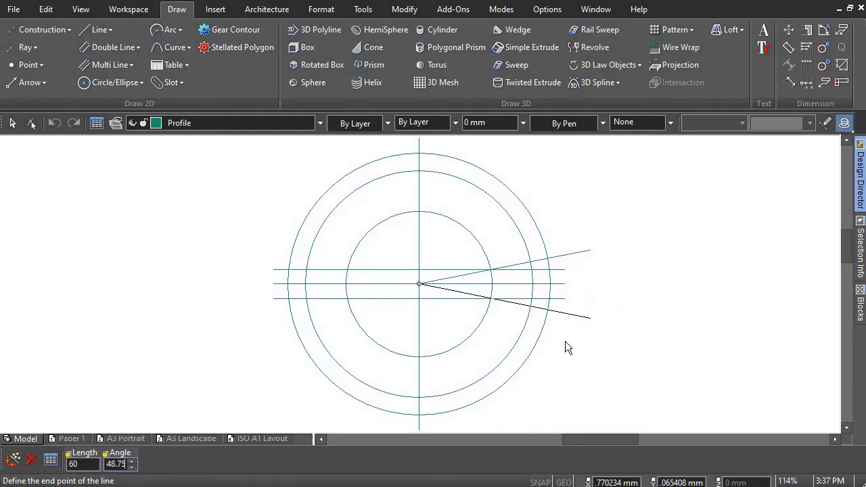
left_click(590, 317)
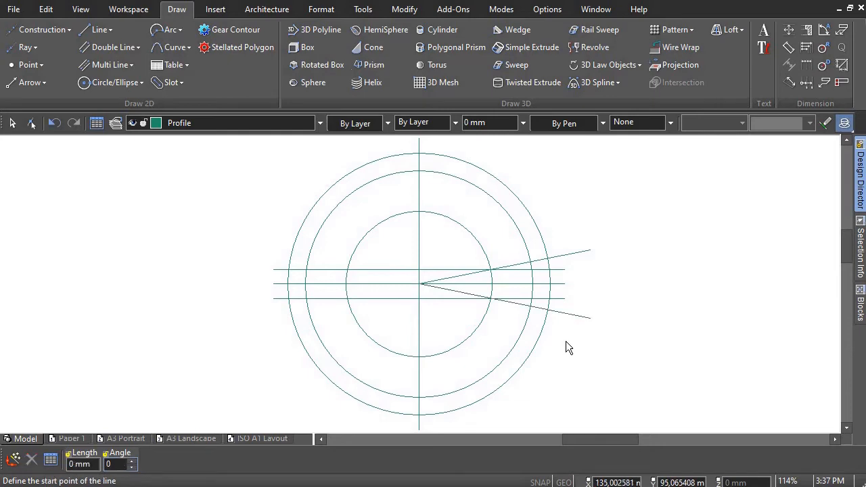
left_click(403, 8)
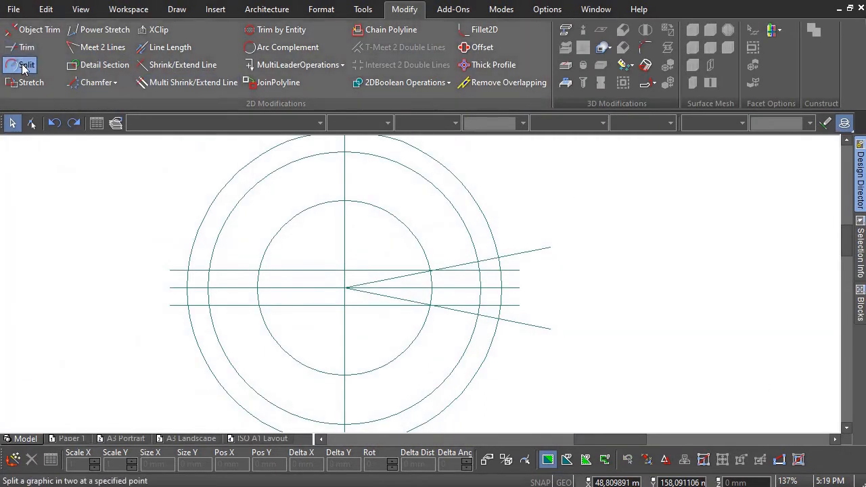
Split the two outer circles at the horizontal lines so only short arcs across the tooth remain
left_click(27, 65)
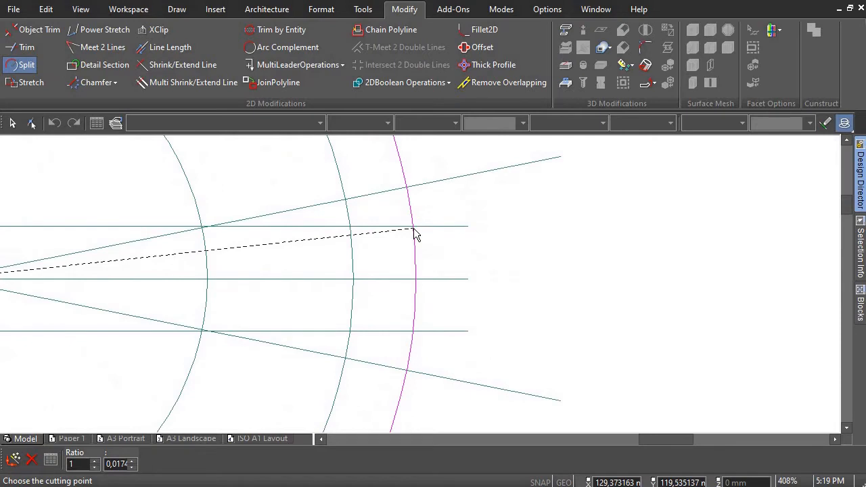
left_click(413, 227)
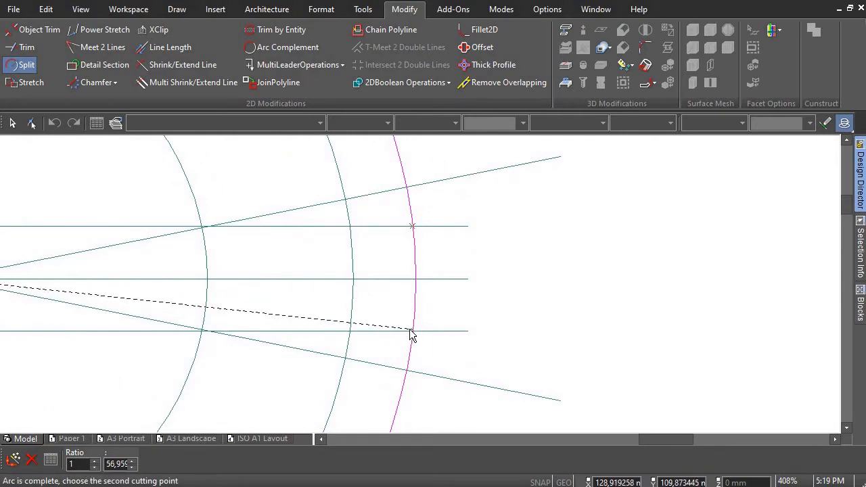
left_click(413, 332)
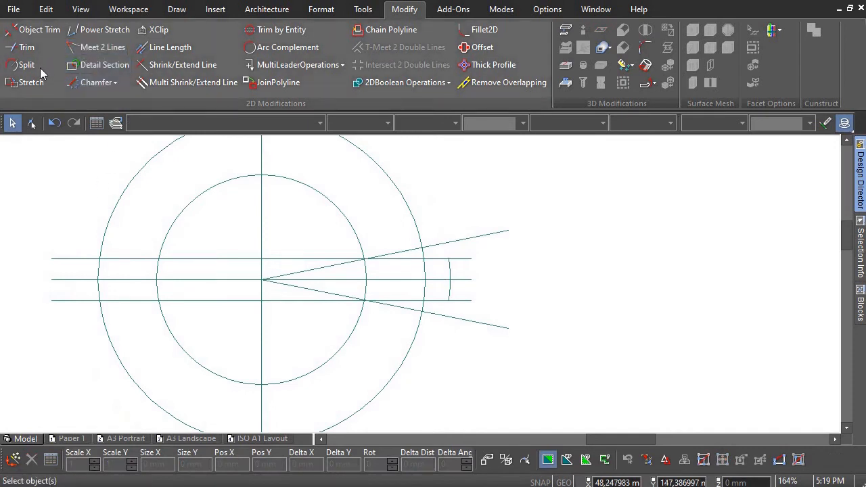
left_click(27, 65)
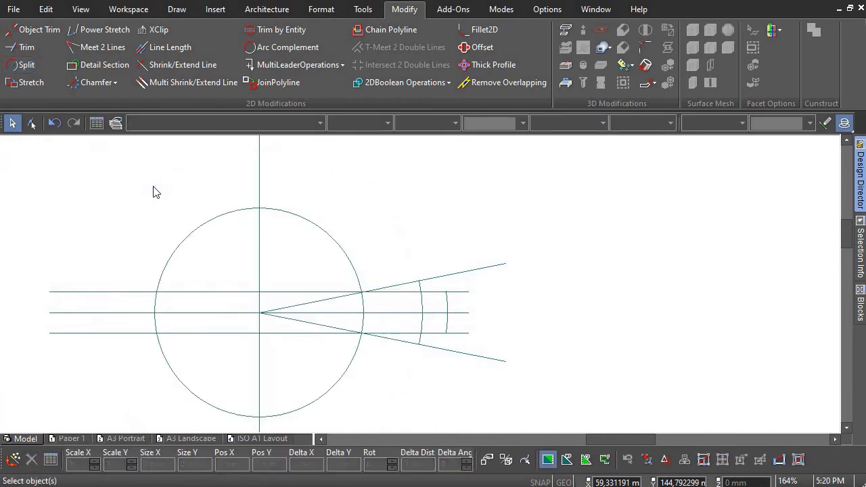
mouse_move(176, 227)
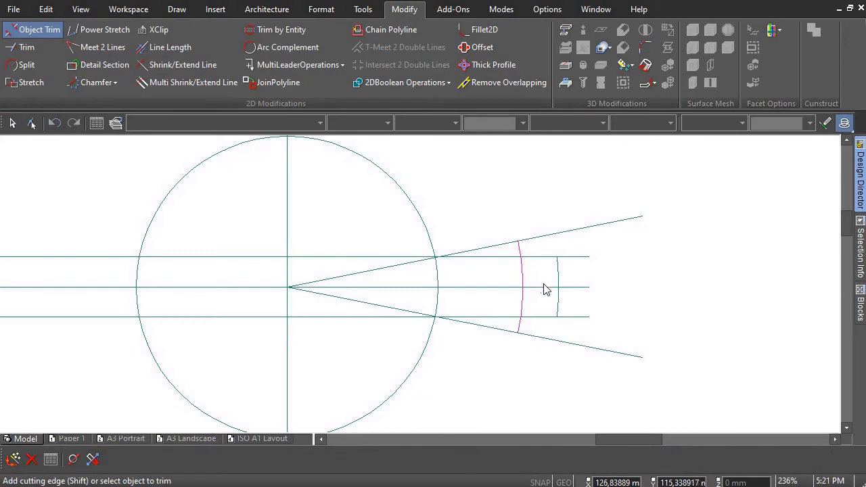
Trim the leftover arc and line segments to leave a single closed tooth outline
left_click(555, 287)
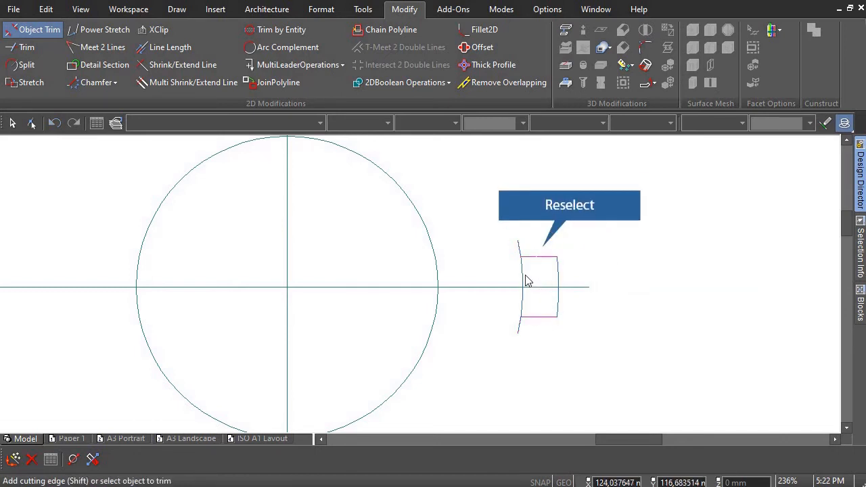
left_click(538, 279)
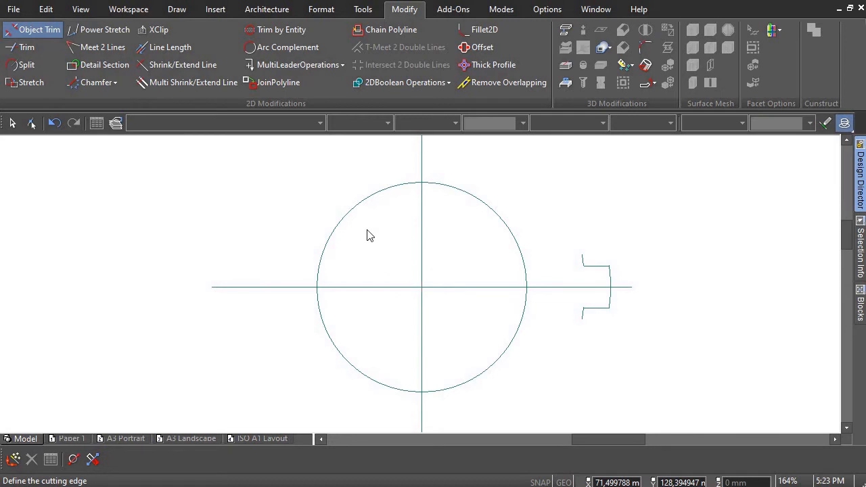
Window-select the tooth and radially copy it 16 times at 22.5° about the circle centre
left_click(13, 124)
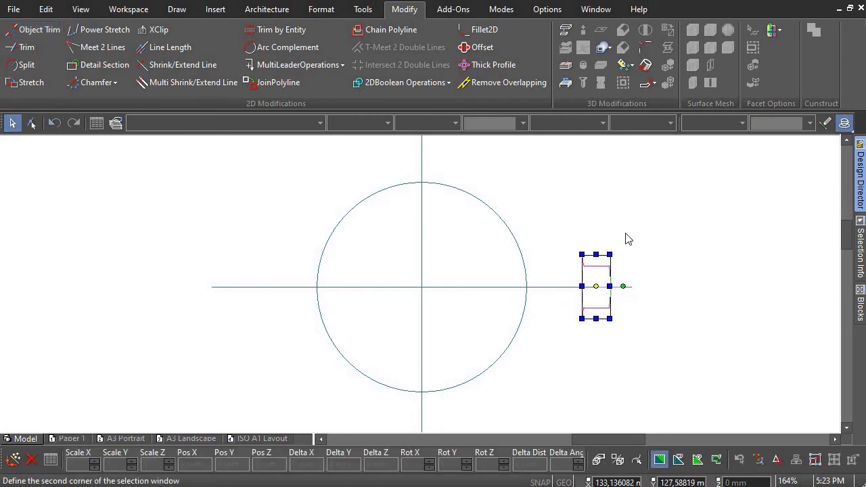
left_click(46, 8)
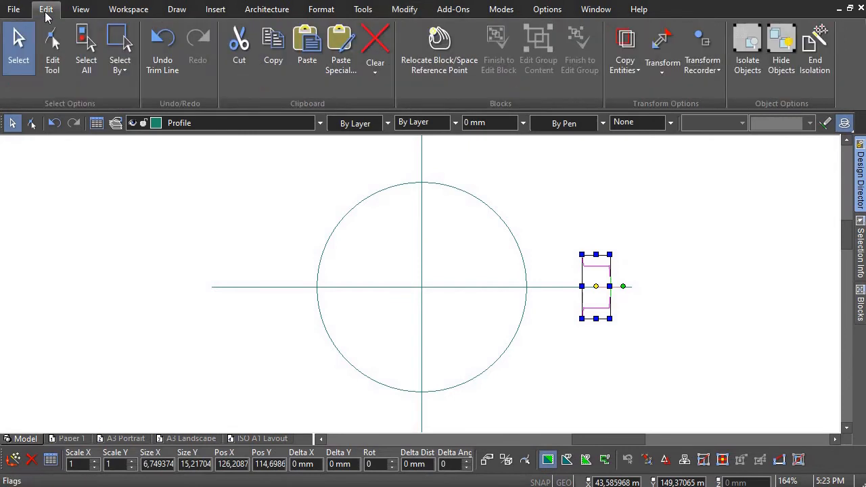
left_click(626, 51)
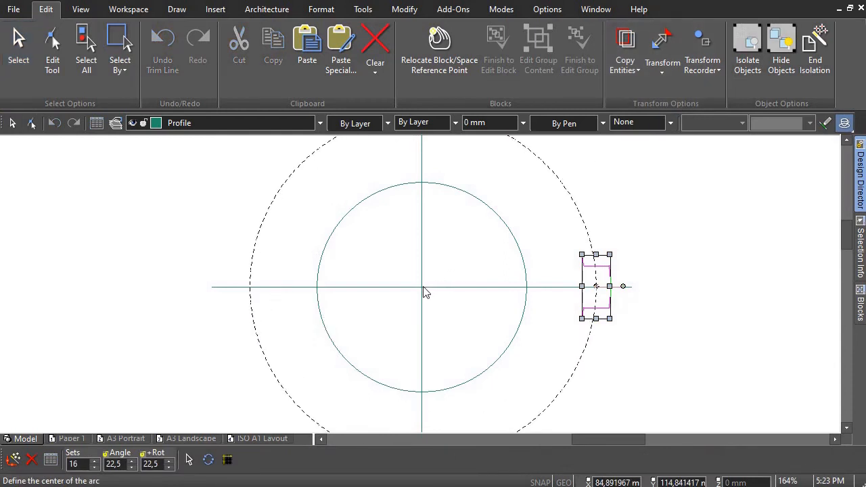
left_click(422, 287)
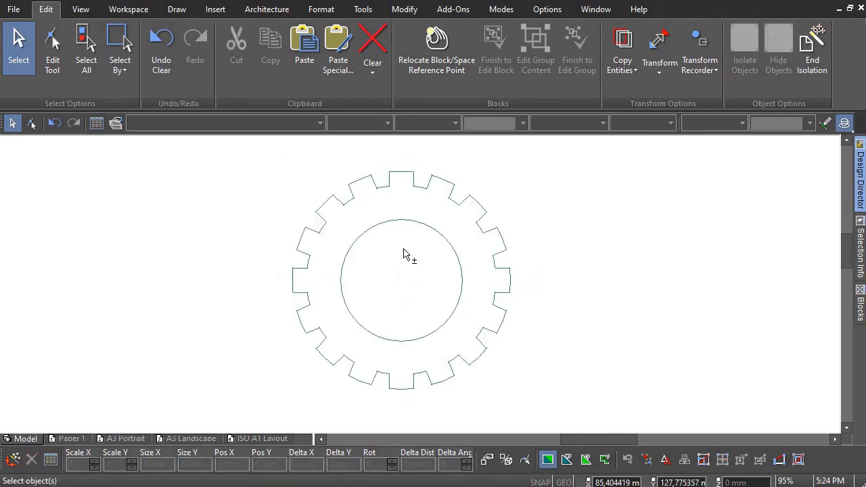
mouse_move(562, 200)
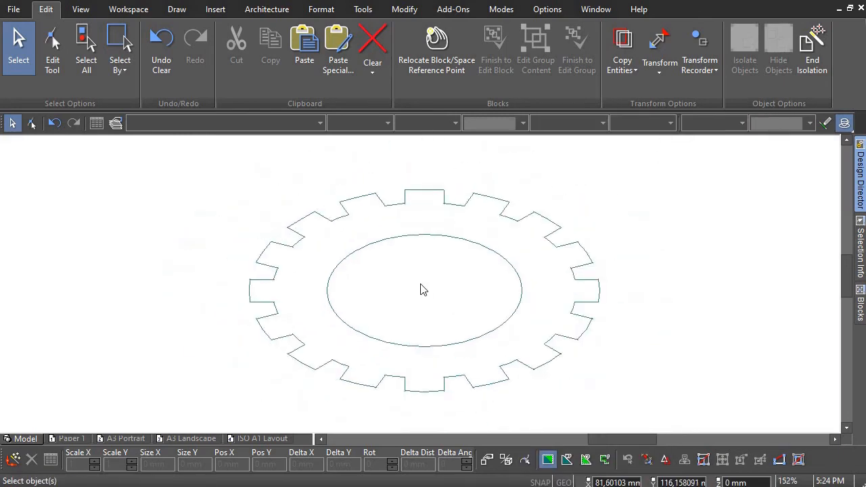
Simple Extrude the gear profile to a height of 10 mm
left_click(176, 9)
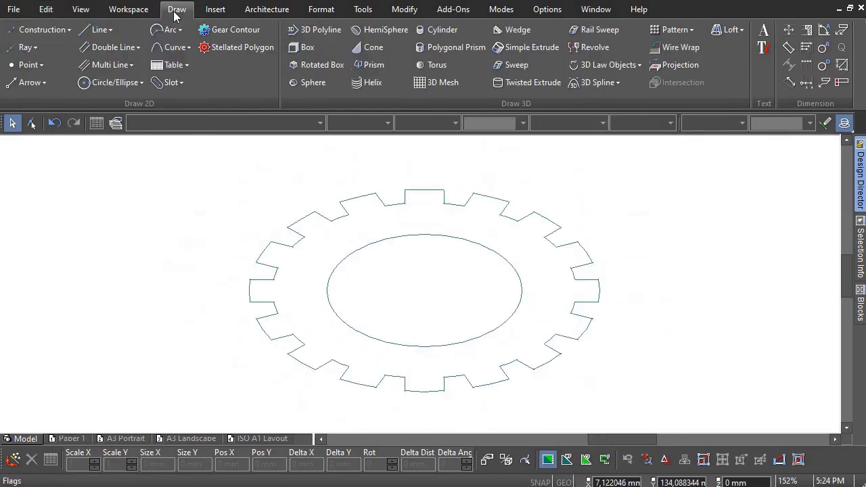
mouse_move(531, 46)
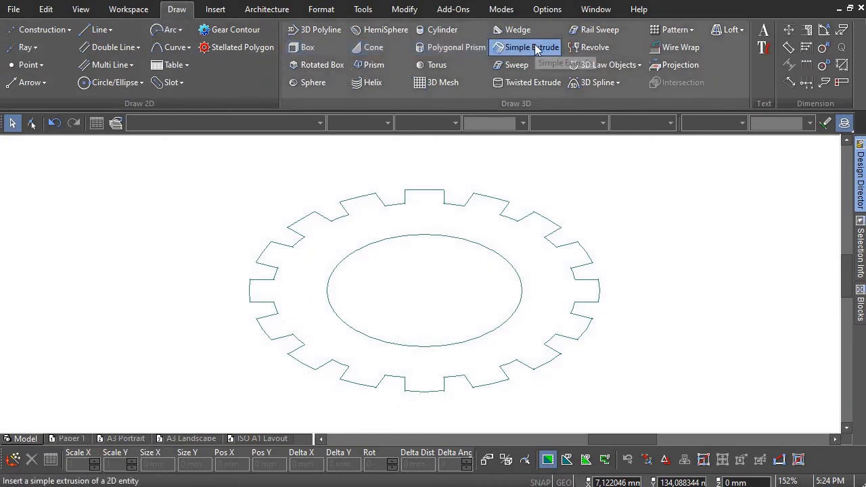
left_click(531, 46)
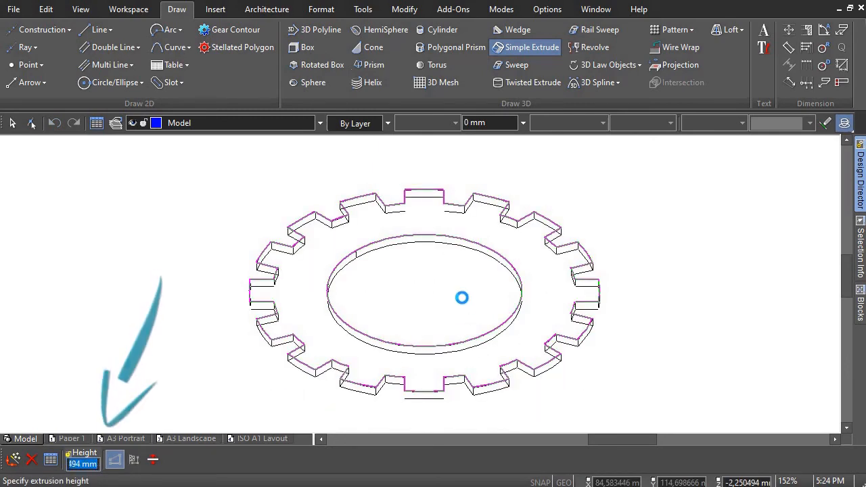
type("10")
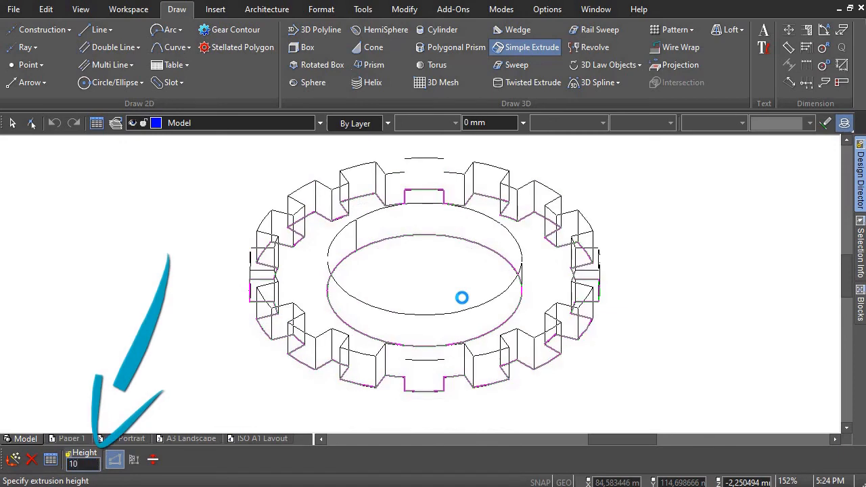